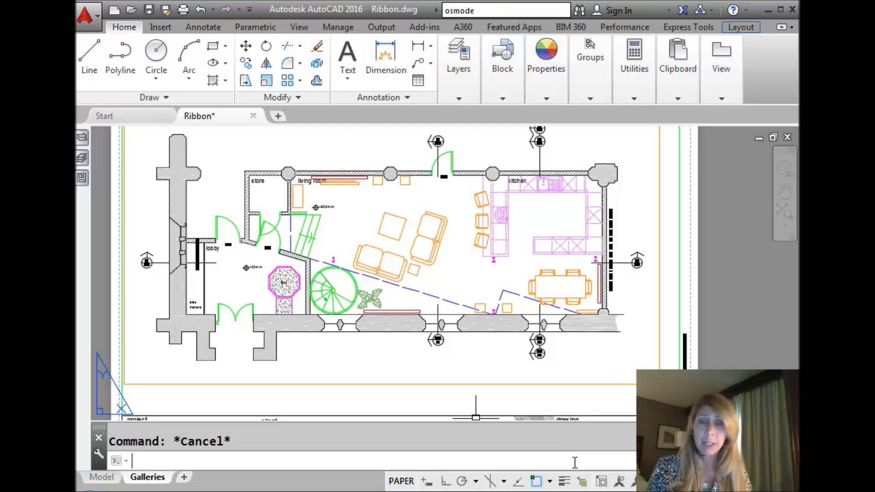
{"action": "mouse_move", "coordinate": [533, 479]}
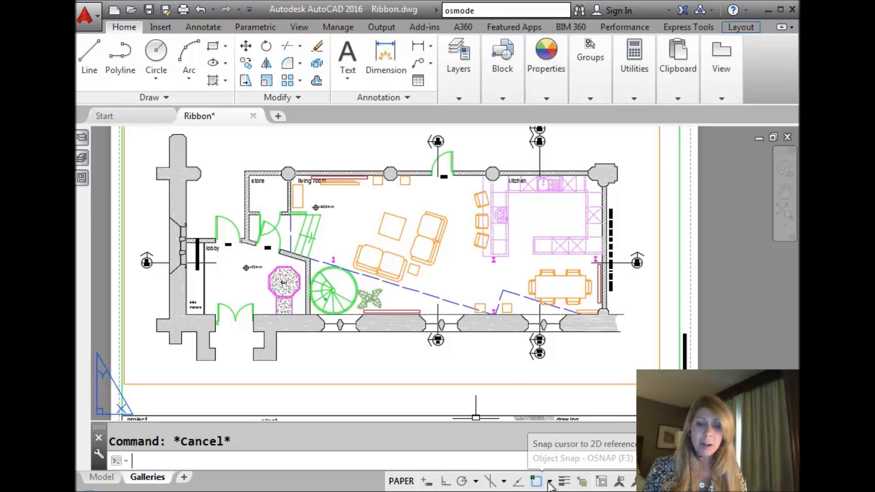
Step: Show the running object snap list, with Endpoint and Midpoint currently on
{"action": "left_click", "coordinate": [548, 480]}
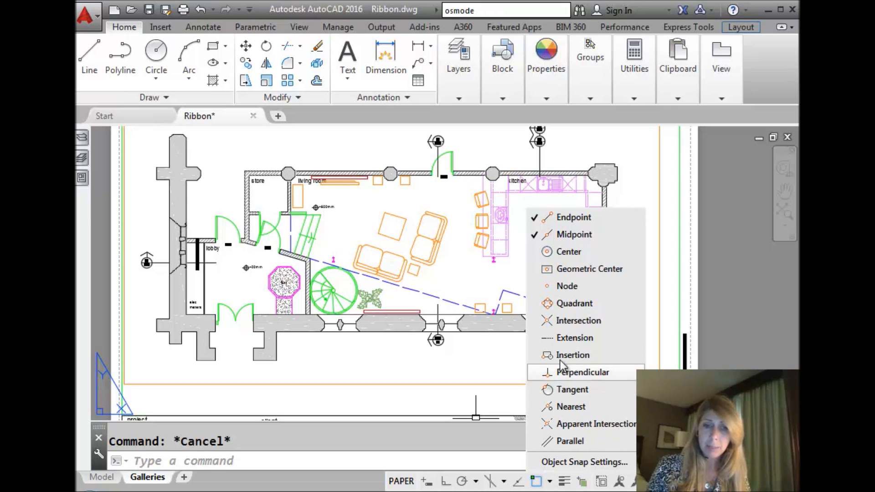
{"action": "left_click", "coordinate": [568, 252]}
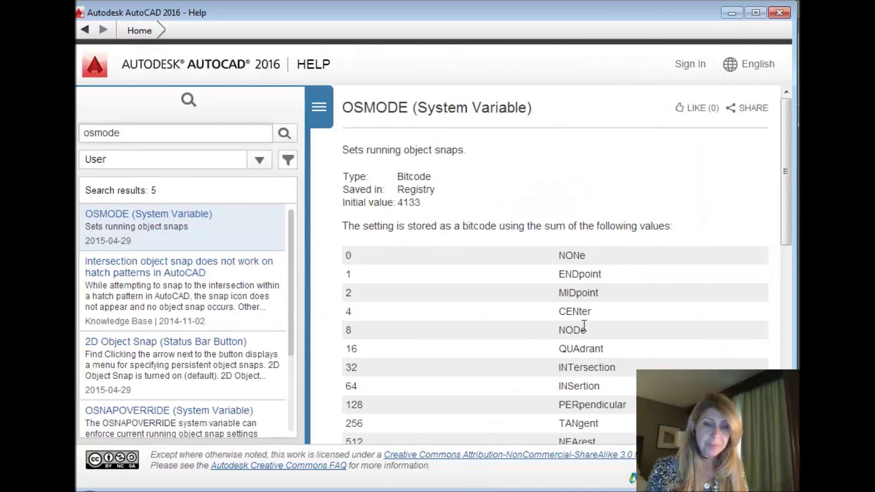
{"action": "mouse_move", "coordinate": [714, 259]}
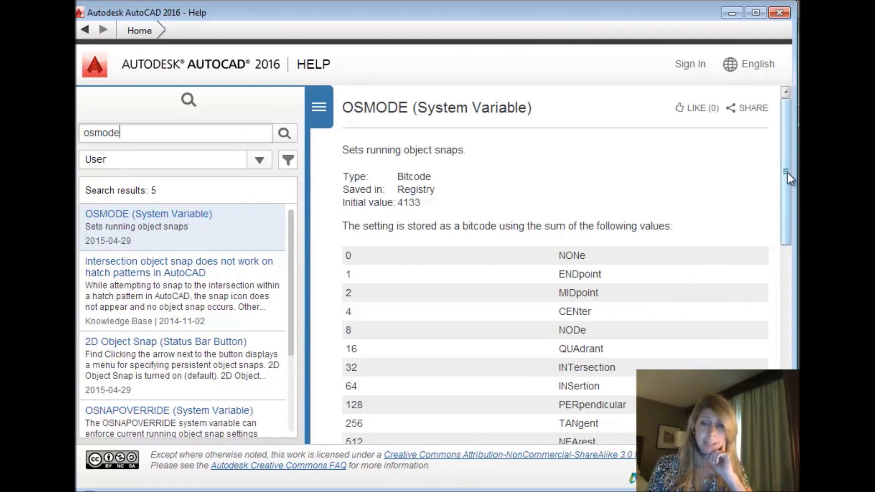
Step: Scroll through the OSMODE bitcode table, then close the help window
{"action": "scroll", "scroll_direction": "down", "scroll_amount": 3}
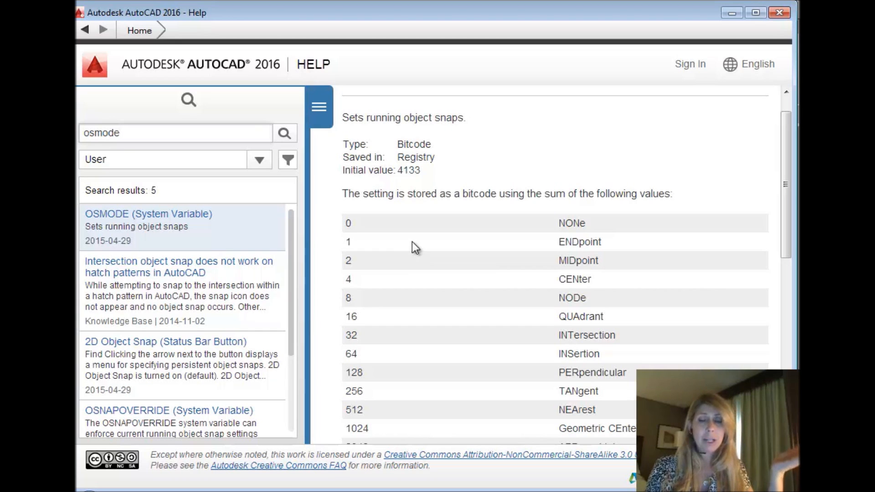
{"action": "mouse_move", "coordinate": [603, 261]}
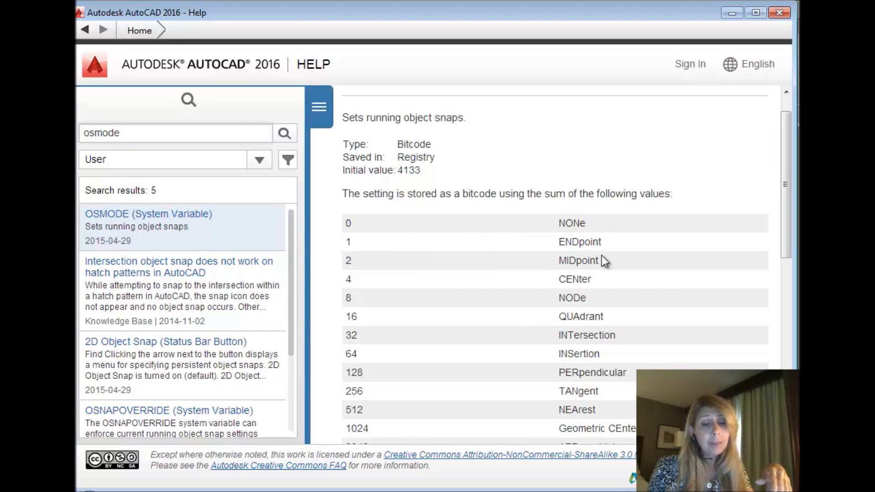
{"action": "mouse_move", "coordinate": [503, 265]}
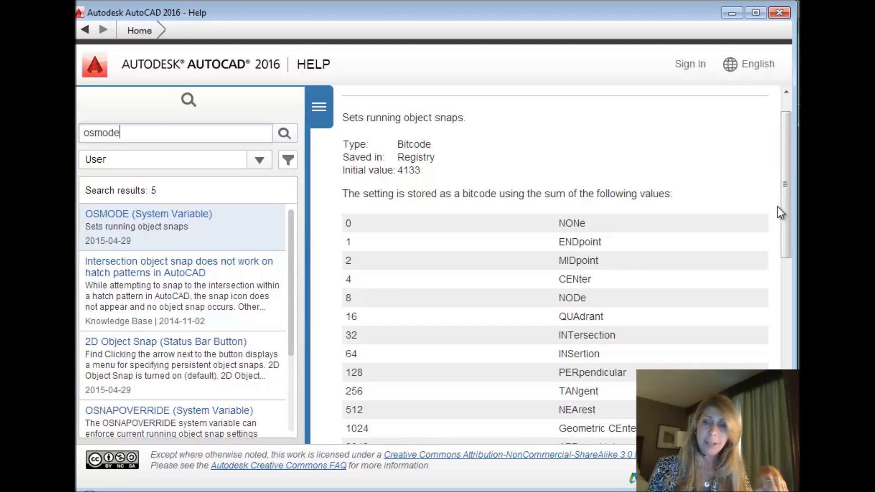
{"action": "scroll", "scroll_direction": "down", "scroll_amount": 3}
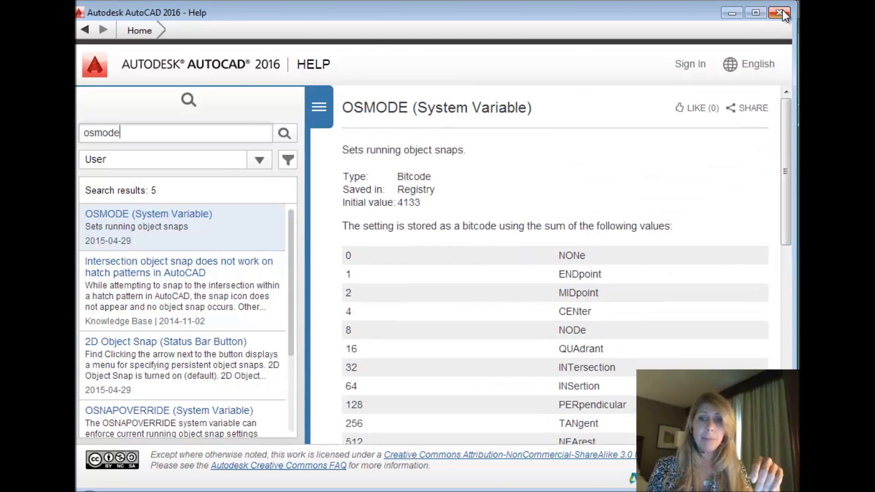
{"action": "left_click", "coordinate": [777, 12]}
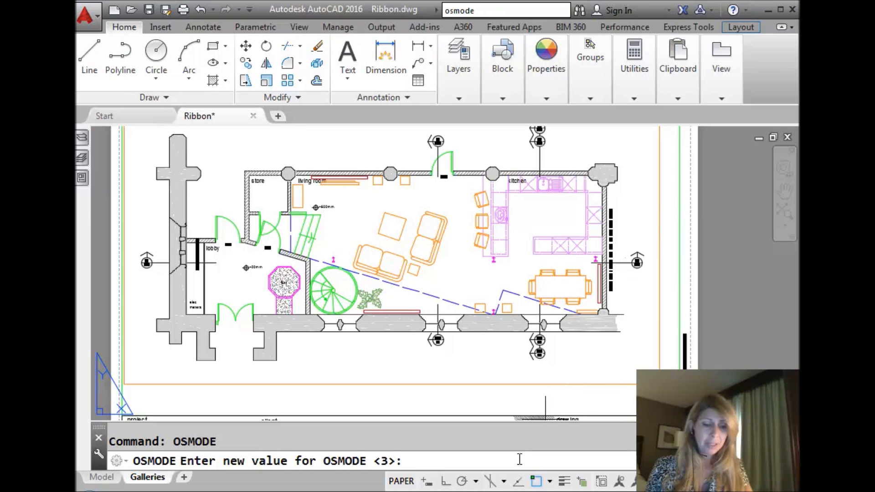
Step: Turn on the Center and Geometric Center running object snaps
{"action": "left_click", "coordinate": [548, 481]}
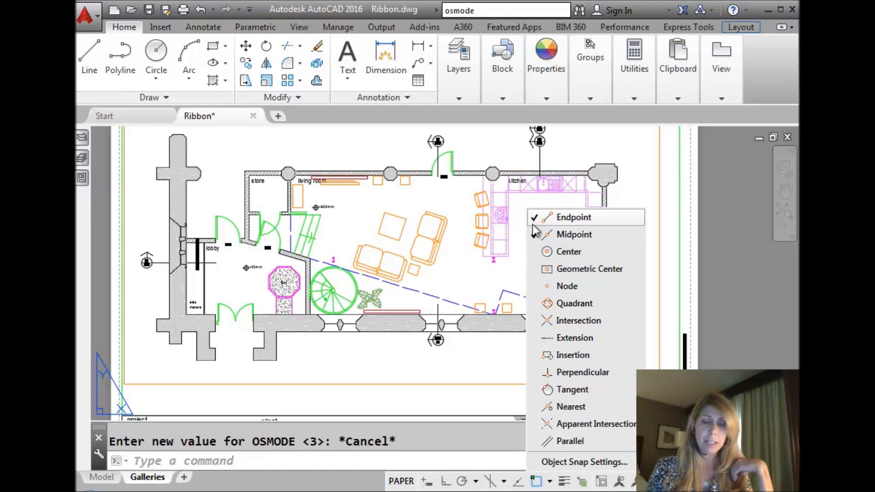
{"action": "left_click", "coordinate": [574, 235]}
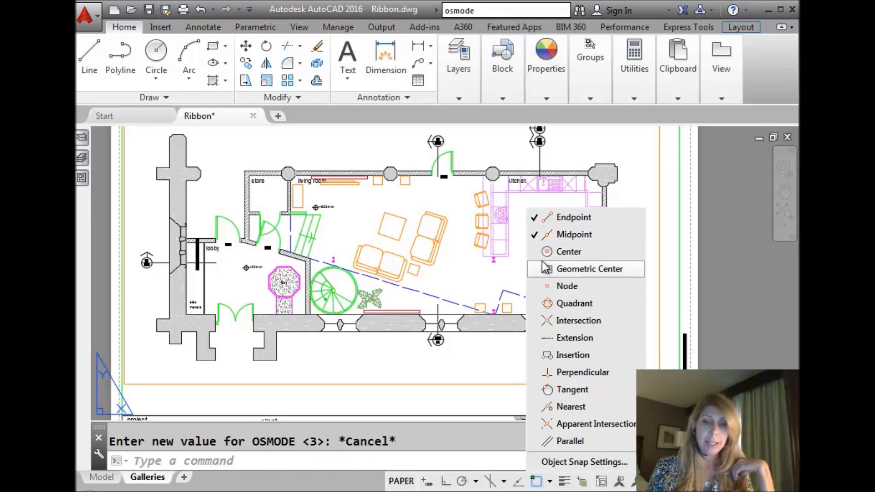
{"action": "left_click", "coordinate": [566, 252]}
{"action": "type", "text": "OSMODE"}
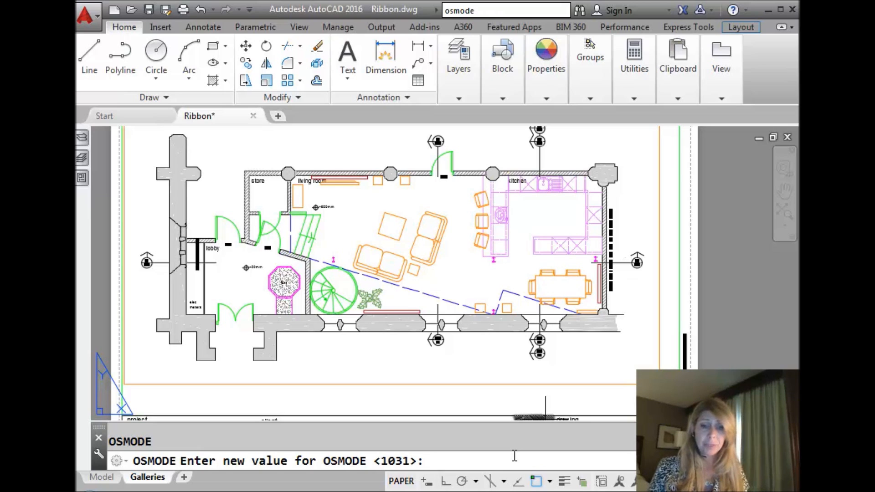
{"action": "mouse_move", "coordinate": [534, 481]}
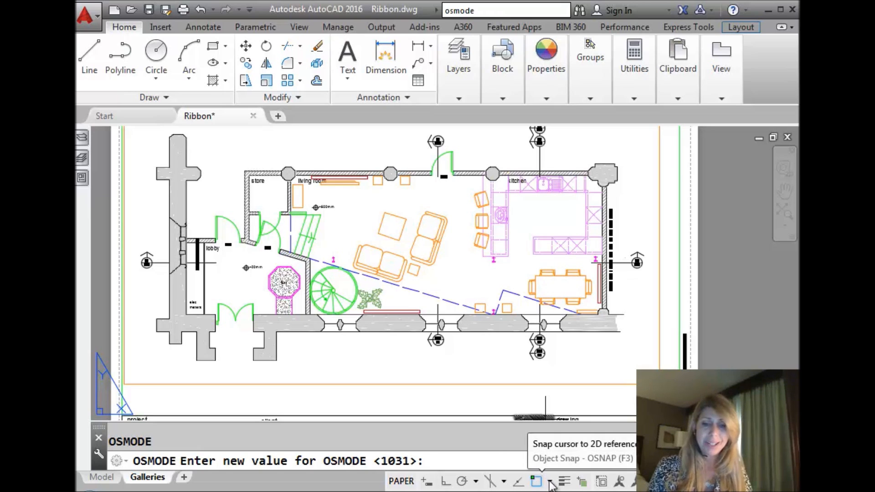
Step: Turn on the Intersection, Insertion and Extension running snaps and close the list
{"action": "left_click", "coordinate": [534, 481]}
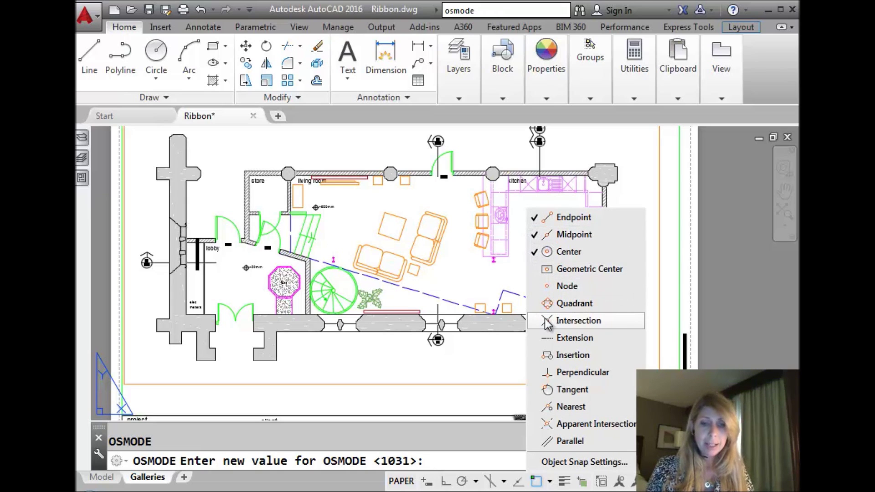
{"action": "left_click", "coordinate": [578, 321]}
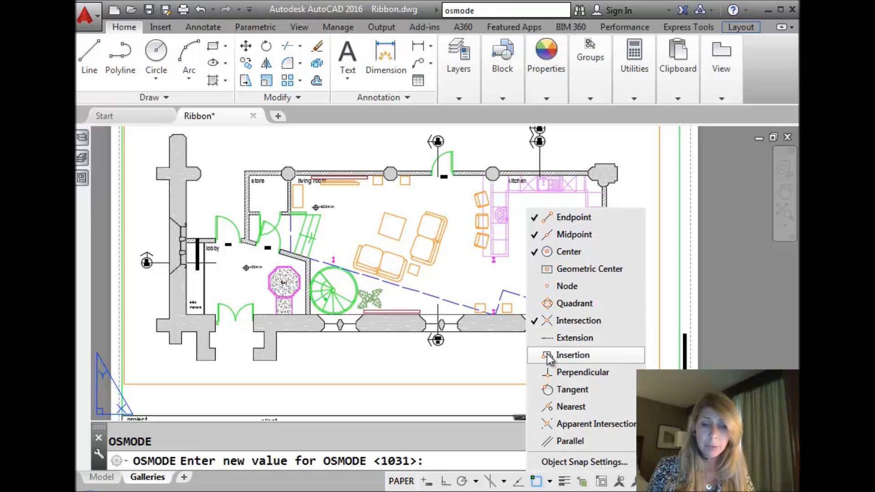
{"action": "left_click", "coordinate": [572, 354]}
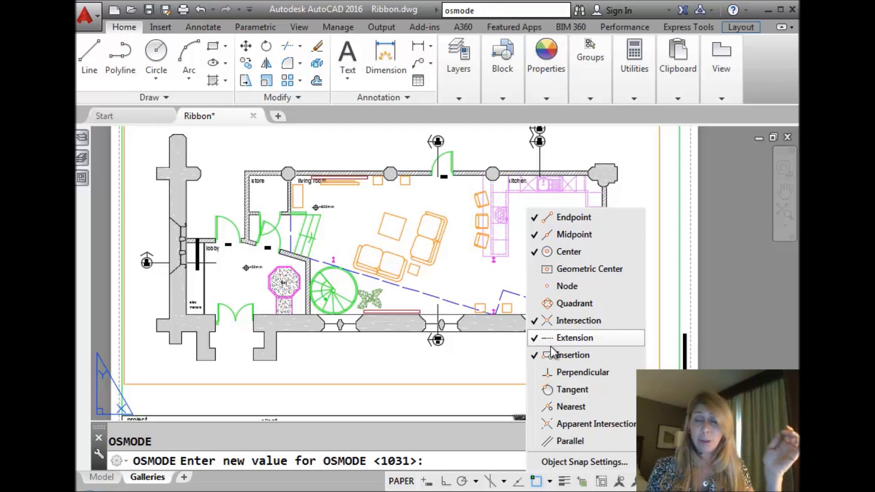
{"action": "left_click", "coordinate": [572, 338]}
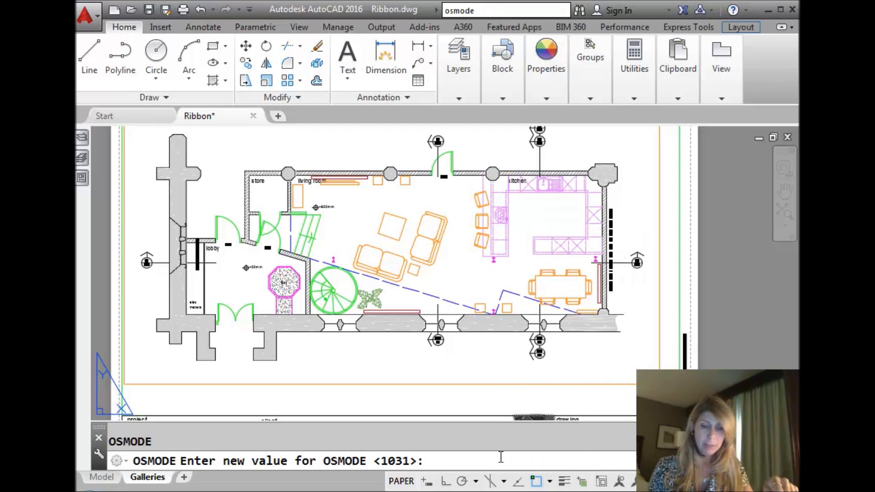